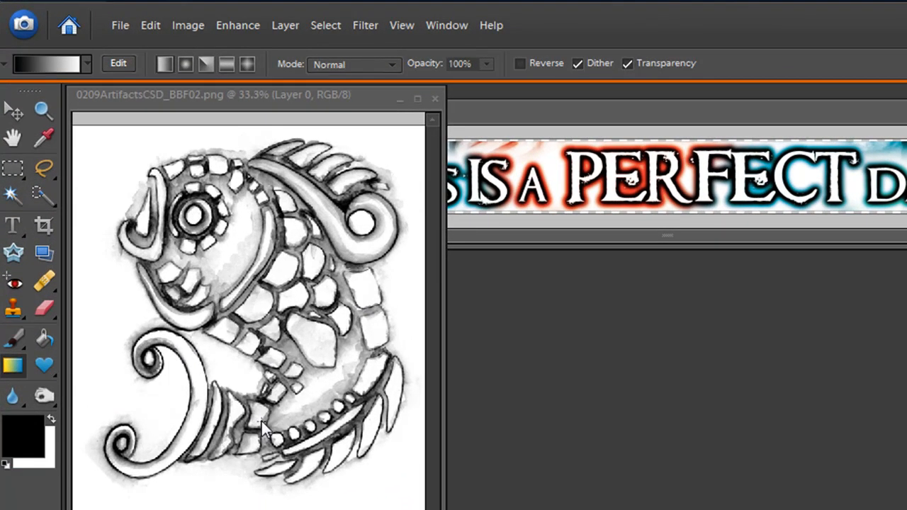
{"action": "mouse_move", "coordinate": [248, 382]}
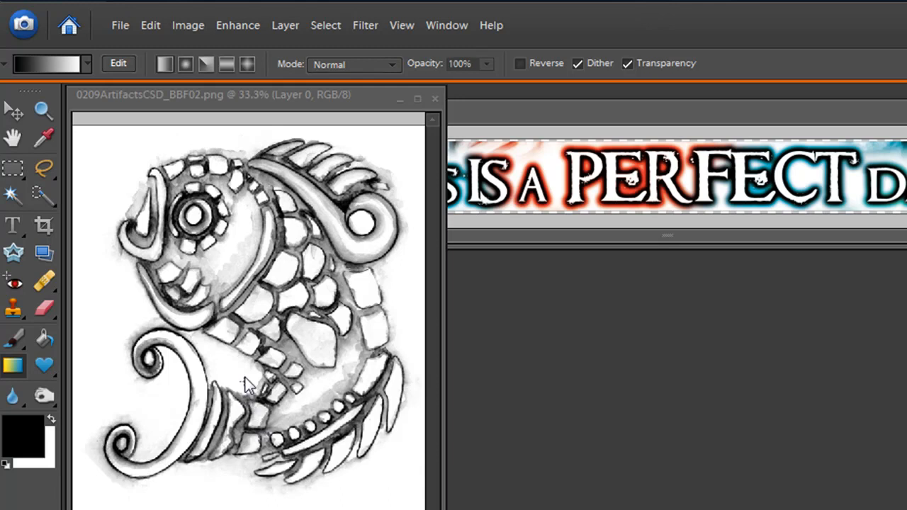
{"action": "mouse_move", "coordinate": [243, 353]}
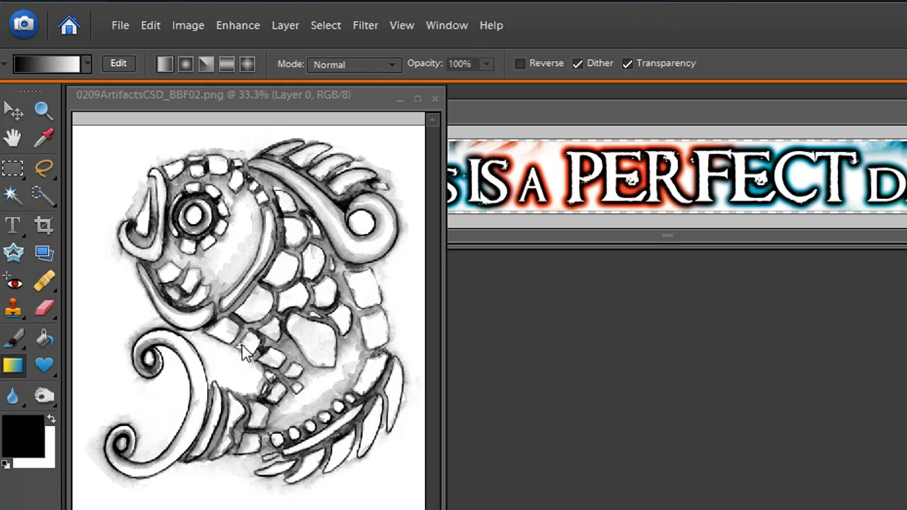
{"action": "mouse_move", "coordinate": [255, 357]}
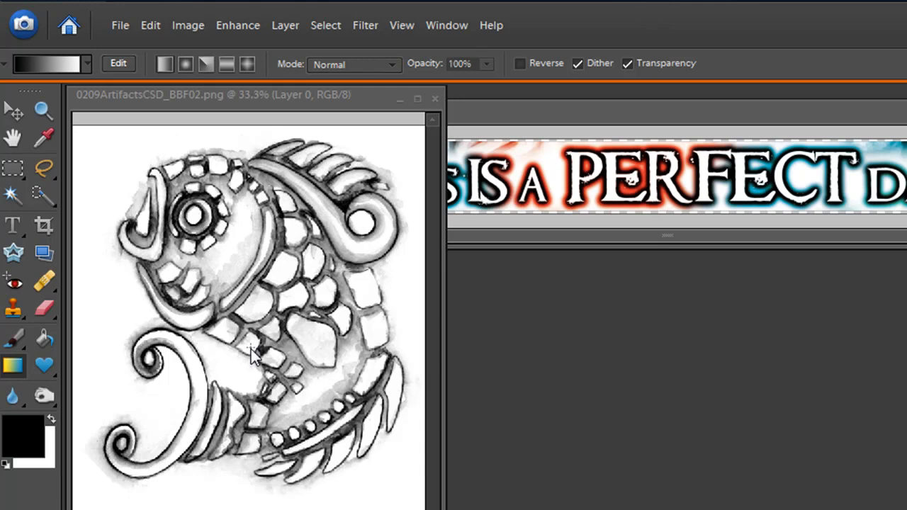
{"action": "mouse_move", "coordinate": [258, 363]}
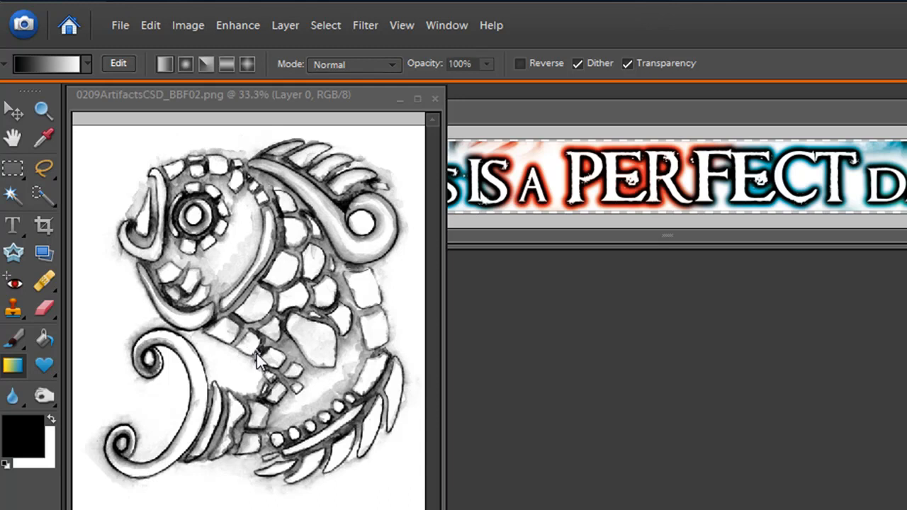
{"action": "mouse_move", "coordinate": [21, 379]}
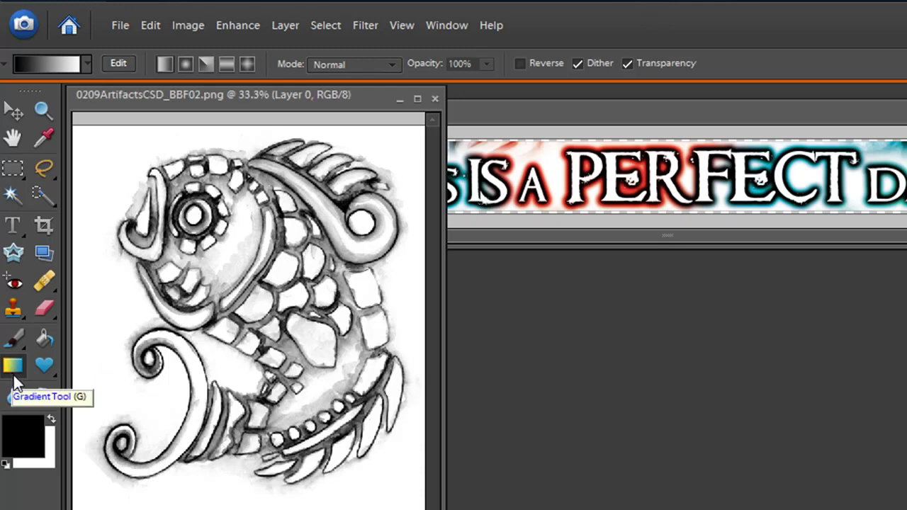
{"action": "mouse_move", "coordinate": [92, 85]}
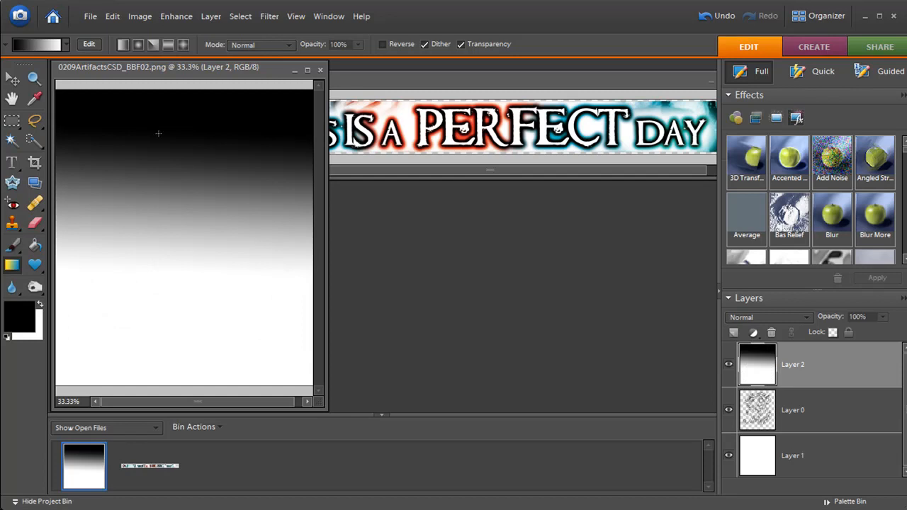
{"action": "mouse_move", "coordinate": [165, 321]}
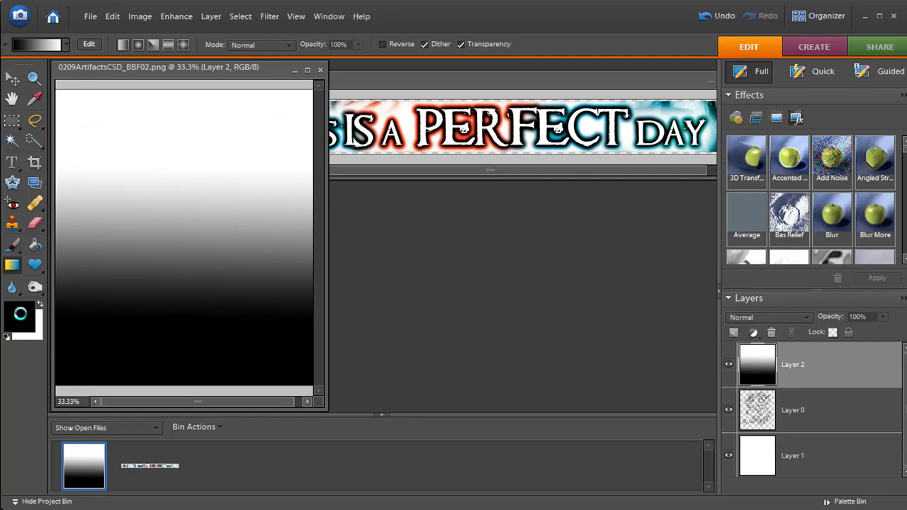
Set the foreground colour to red so the gradient runs red to green
{"action": "double_click", "coordinate": [20, 313]}
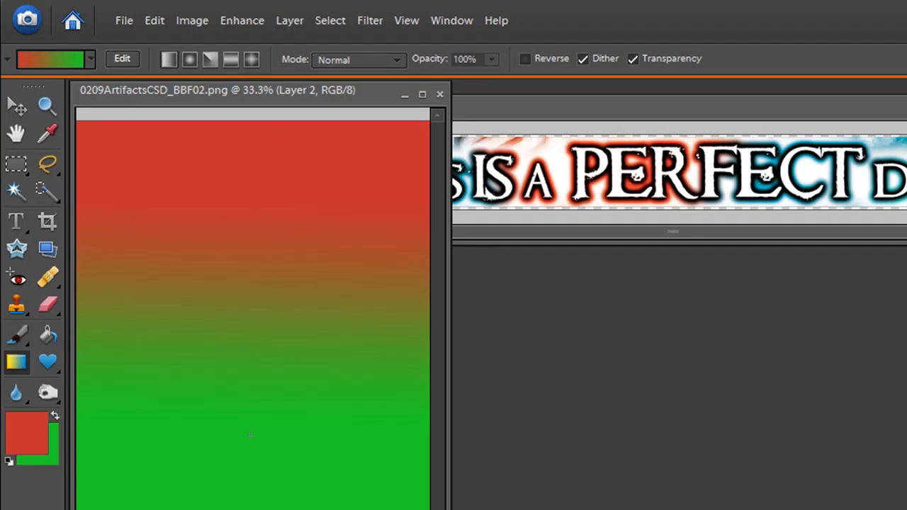
{"action": "mouse_move", "coordinate": [115, 153]}
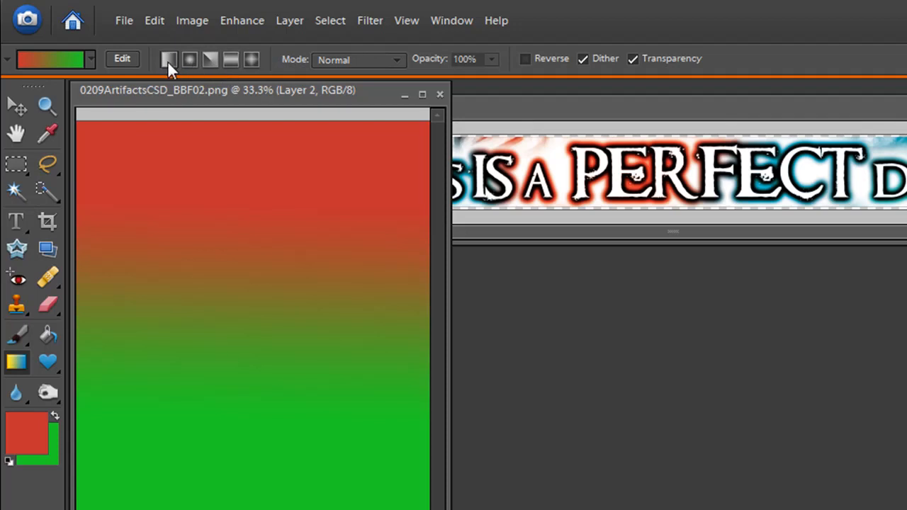
{"action": "mouse_move", "coordinate": [189, 60]}
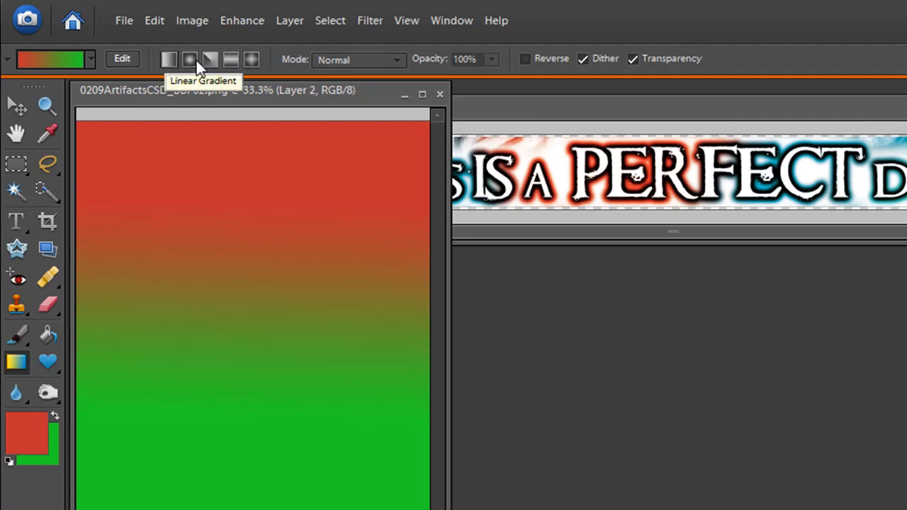
{"action": "mouse_move", "coordinate": [204, 110]}
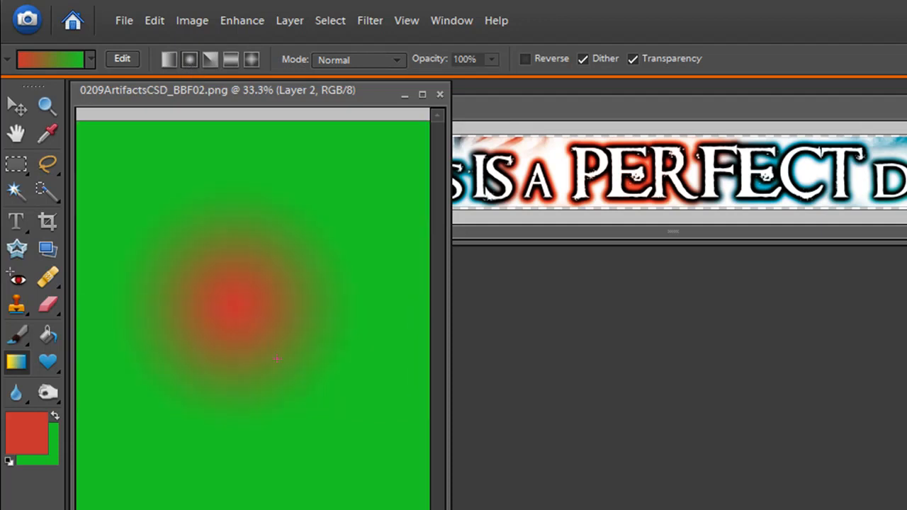
{"action": "mouse_move", "coordinate": [230, 304]}
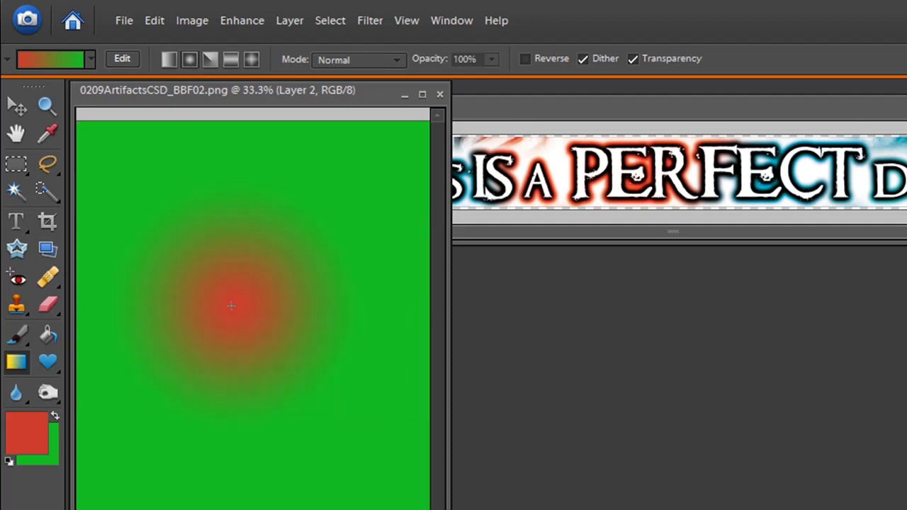
{"action": "mouse_move", "coordinate": [210, 340]}
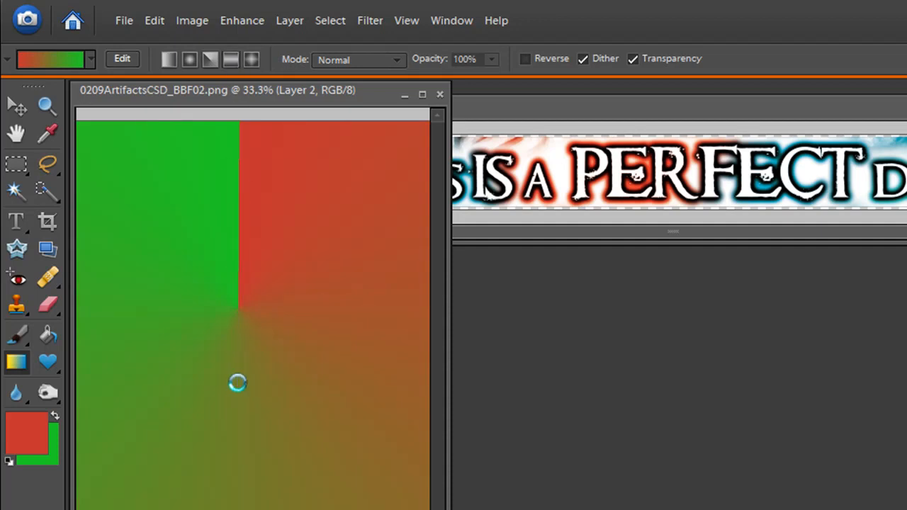
Lay a gradient downward from mid-canvas and switch the style to Diamond Gradient
{"action": "left_click_drag", "start_coordinate": [234, 272], "coordinate": [230, 391]}
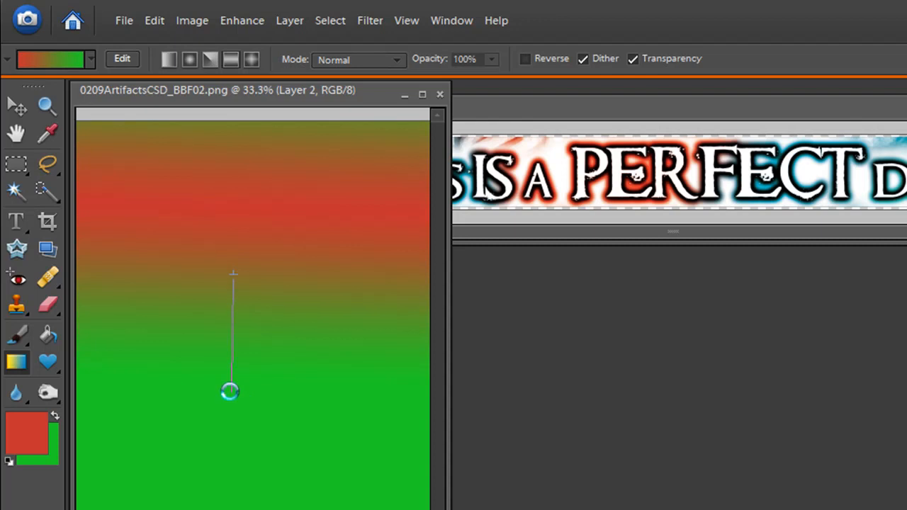
{"action": "left_click", "coordinate": [252, 59]}
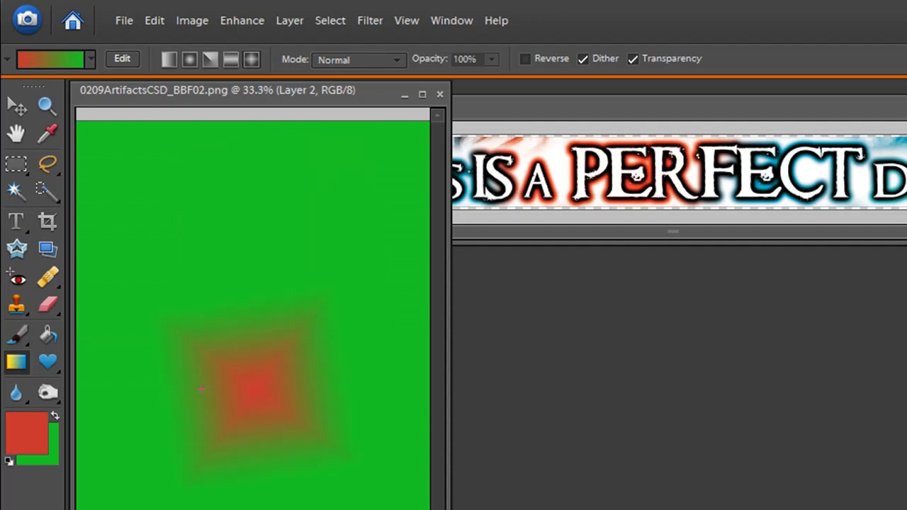
{"action": "mouse_move", "coordinate": [221, 294]}
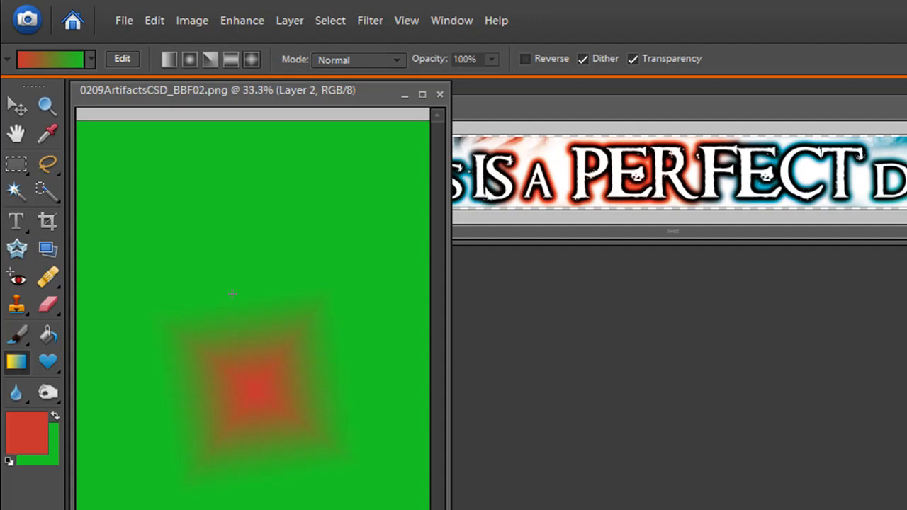
{"action": "mouse_move", "coordinate": [246, 248]}
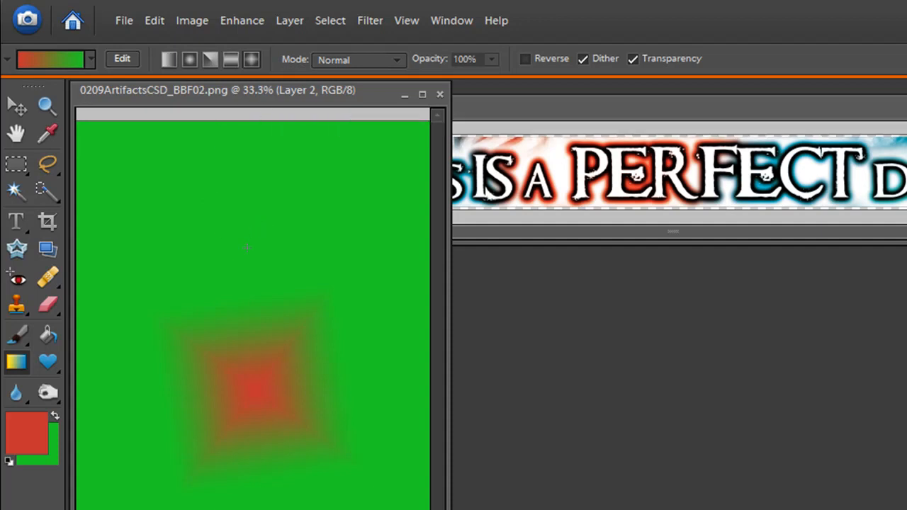
{"action": "mouse_move", "coordinate": [245, 289]}
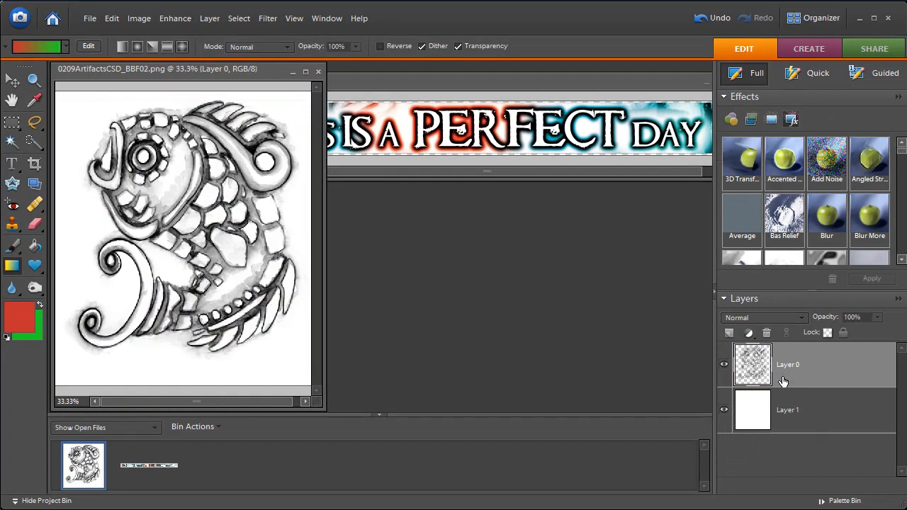
Make the fish drawing layer (Layer 0) the active layer
{"action": "left_click", "coordinate": [728, 331]}
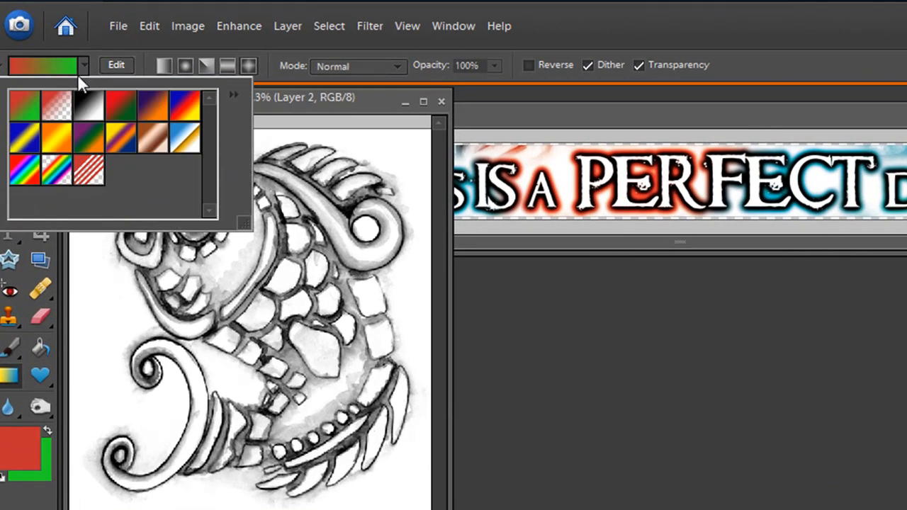
{"action": "mouse_move", "coordinate": [58, 120]}
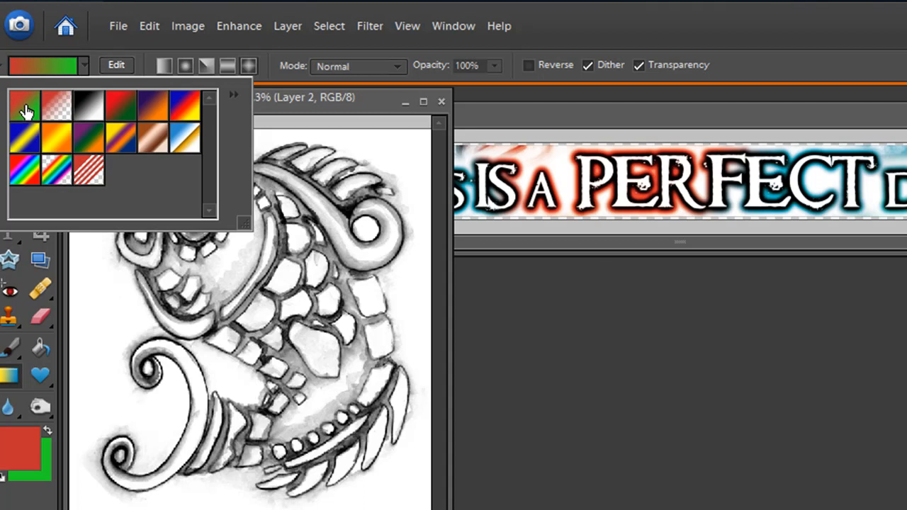
{"action": "mouse_move", "coordinate": [20, 107]}
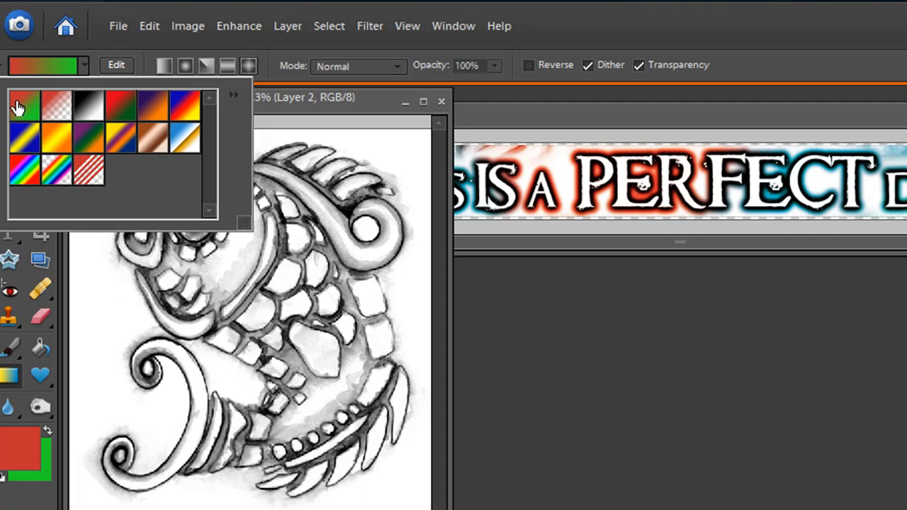
{"action": "mouse_move", "coordinate": [55, 108]}
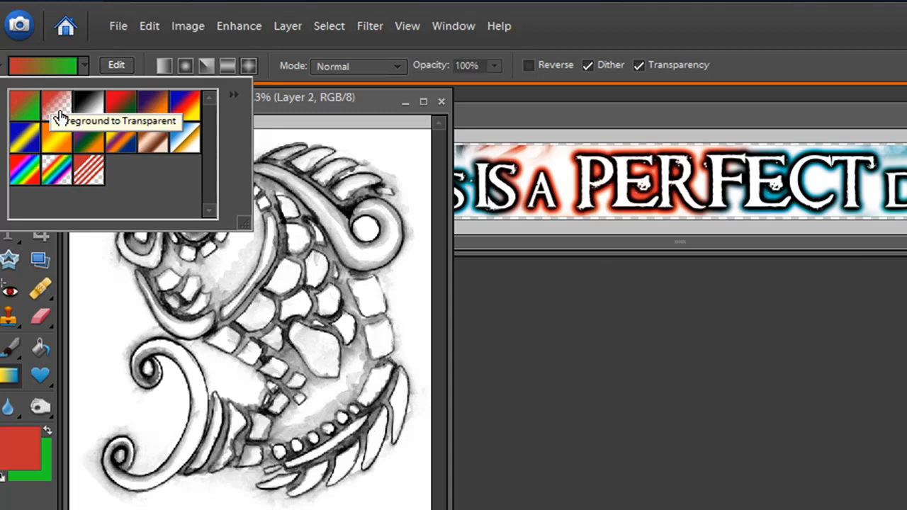
{"action": "mouse_move", "coordinate": [91, 110]}
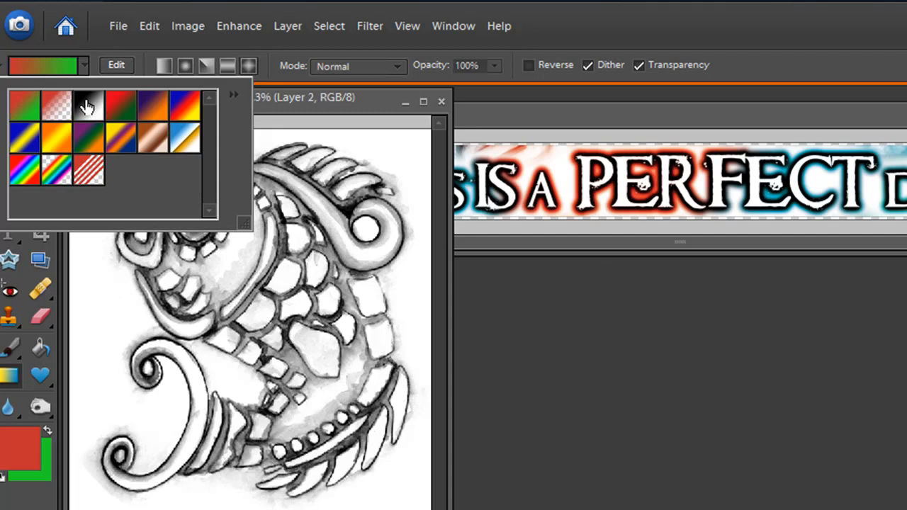
{"action": "mouse_move", "coordinate": [113, 135]}
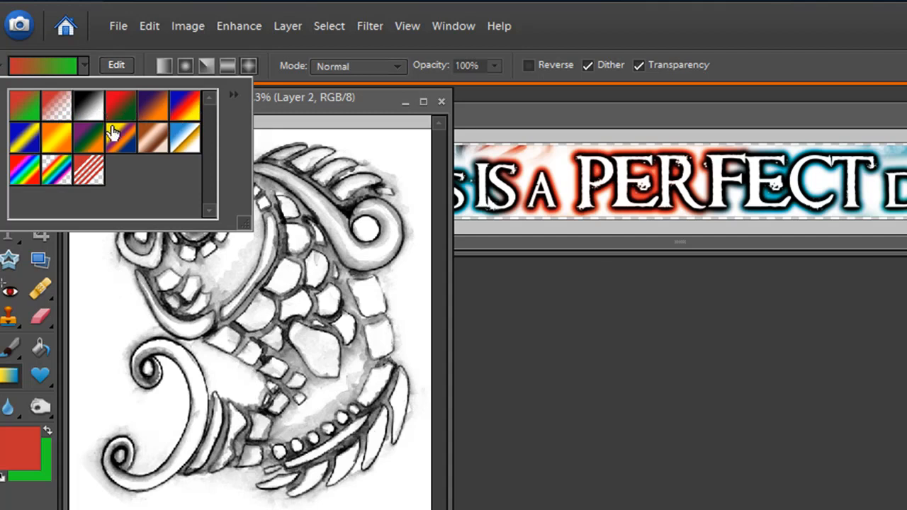
{"action": "mouse_move", "coordinate": [238, 105]}
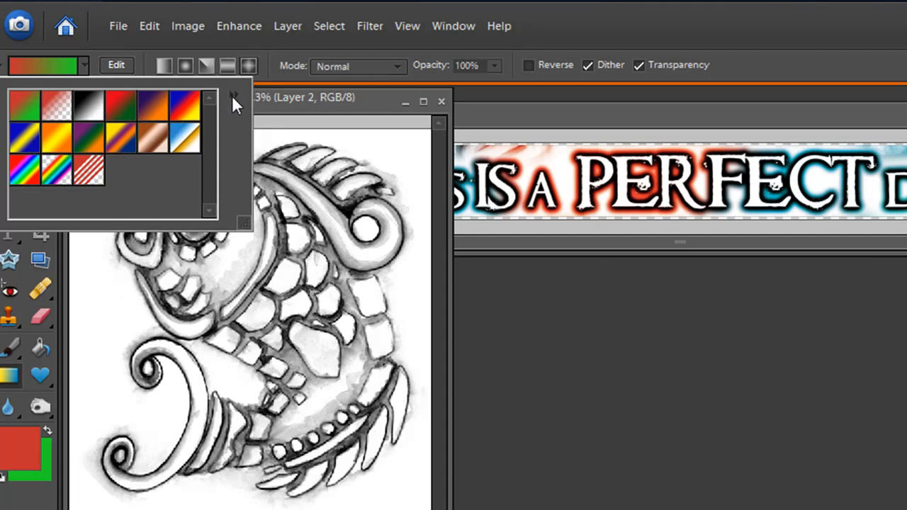
Show the gradient picker's flyout menu listing libraries such as Metals and Noise Samples
{"action": "left_click", "coordinate": [235, 97]}
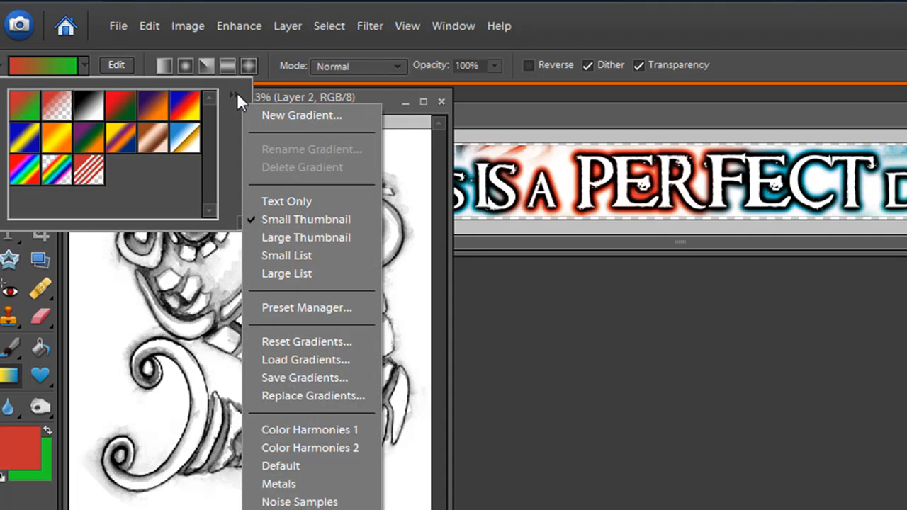
{"action": "mouse_move", "coordinate": [295, 145]}
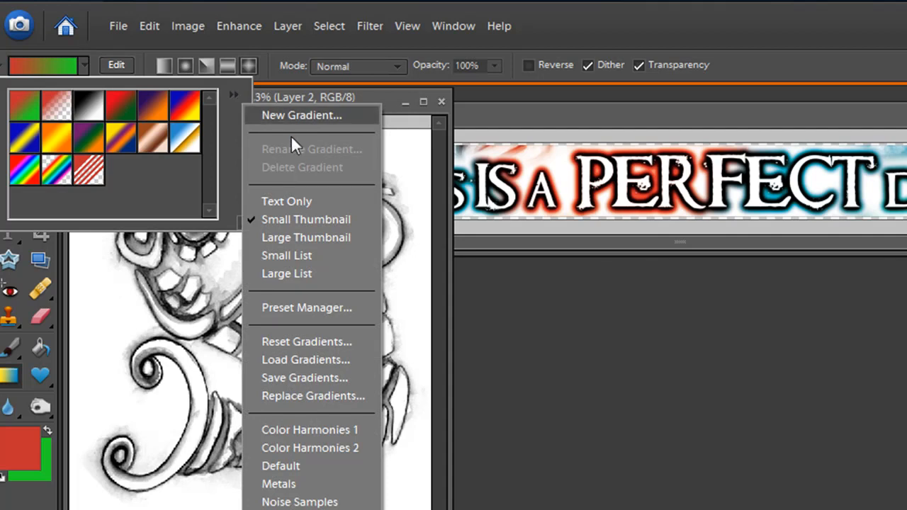
{"action": "mouse_move", "coordinate": [340, 368]}
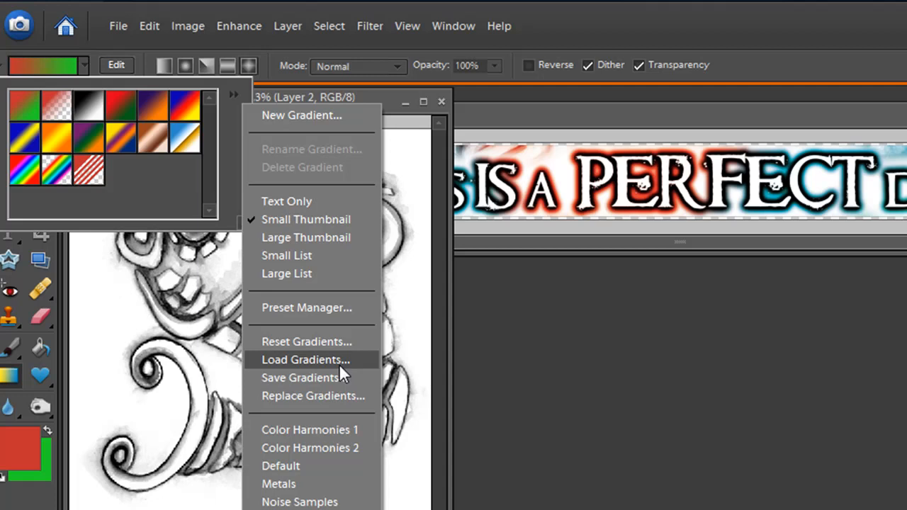
{"action": "mouse_move", "coordinate": [343, 368]}
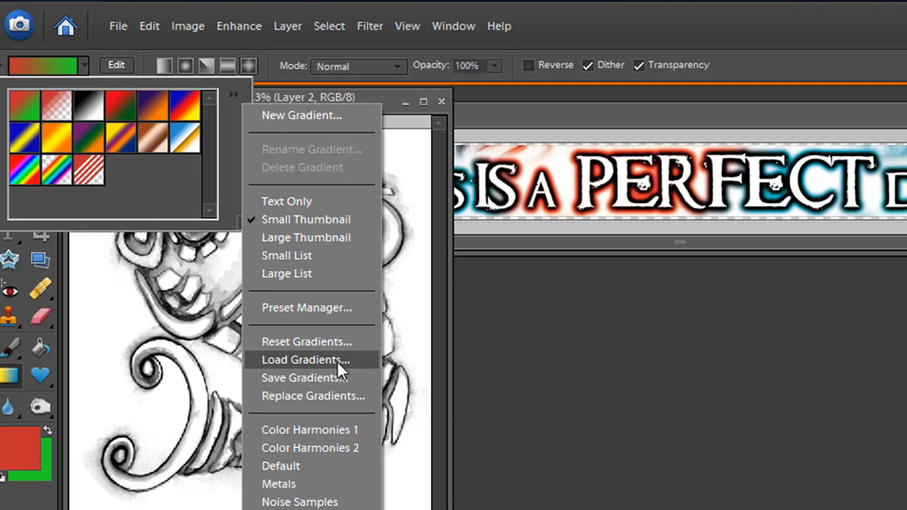
{"action": "mouse_move", "coordinate": [191, 115]}
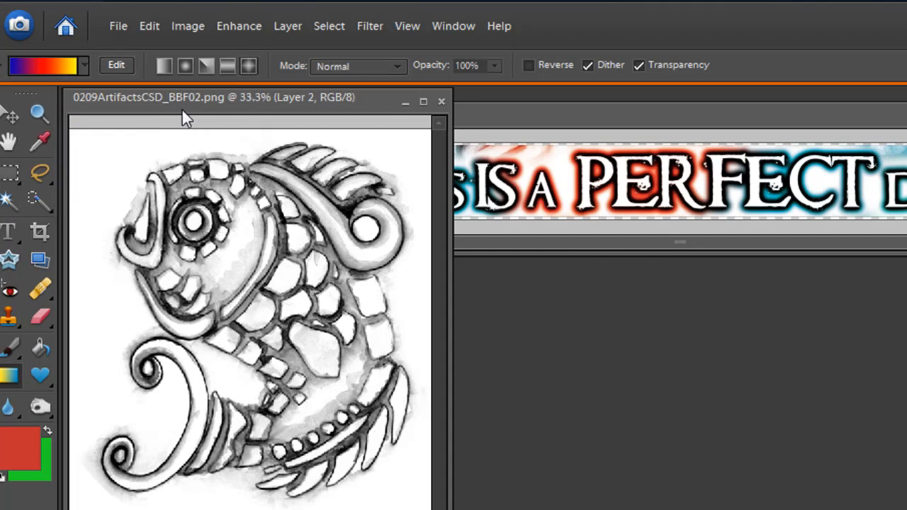
{"action": "mouse_move", "coordinate": [12, 74]}
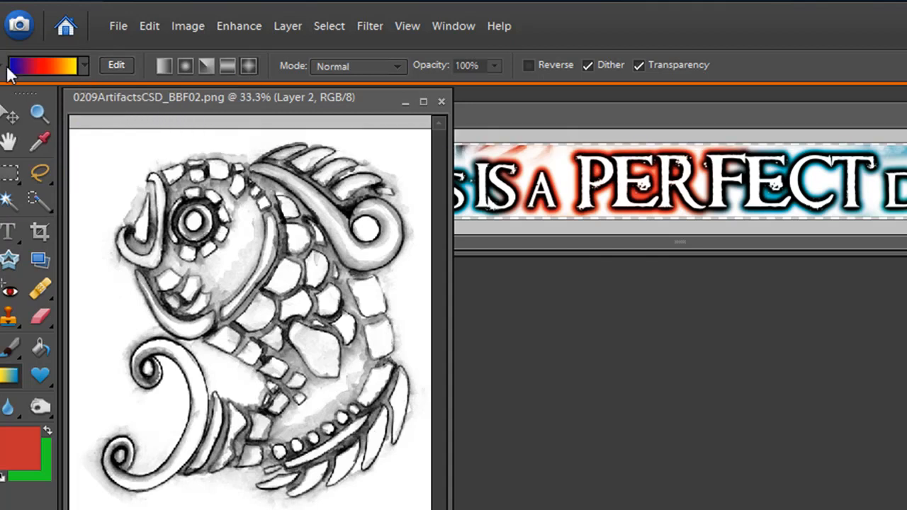
{"action": "mouse_move", "coordinate": [116, 66]}
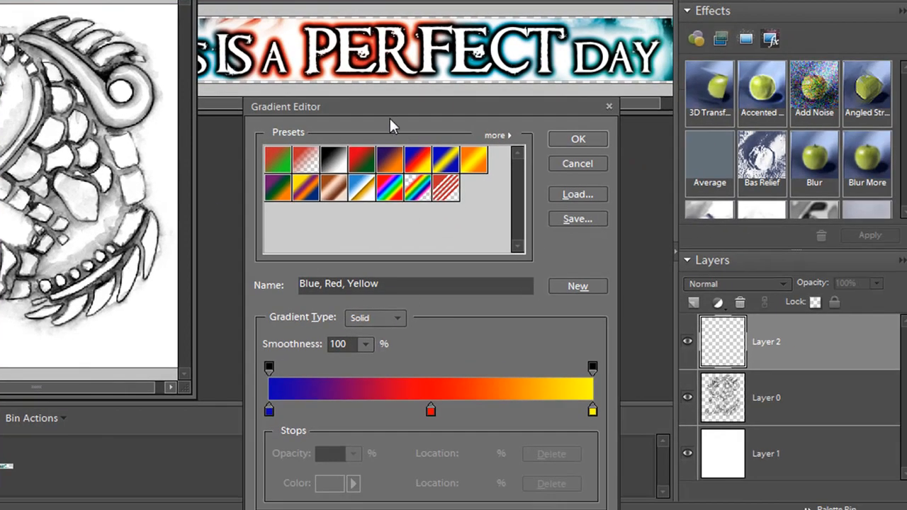
{"action": "mouse_move", "coordinate": [393, 124]}
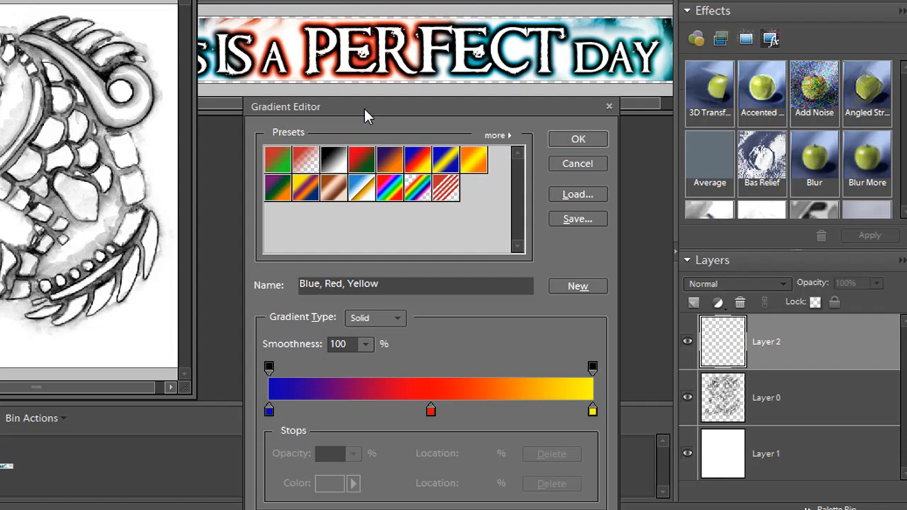
{"action": "mouse_move", "coordinate": [306, 344]}
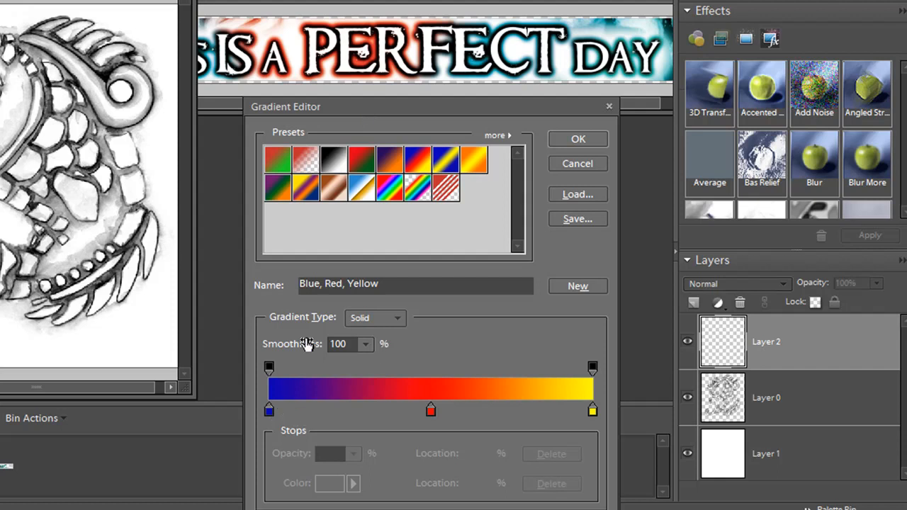
{"action": "mouse_move", "coordinate": [366, 312]}
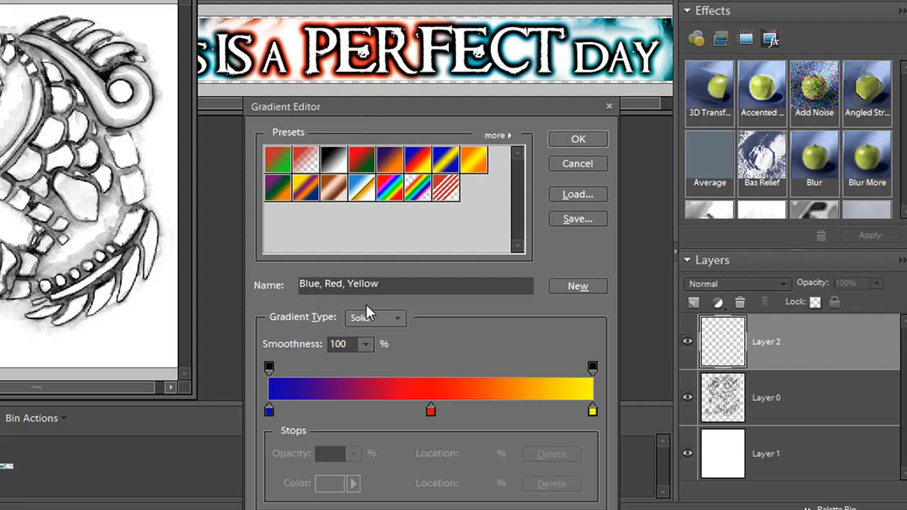
{"action": "mouse_move", "coordinate": [300, 410]}
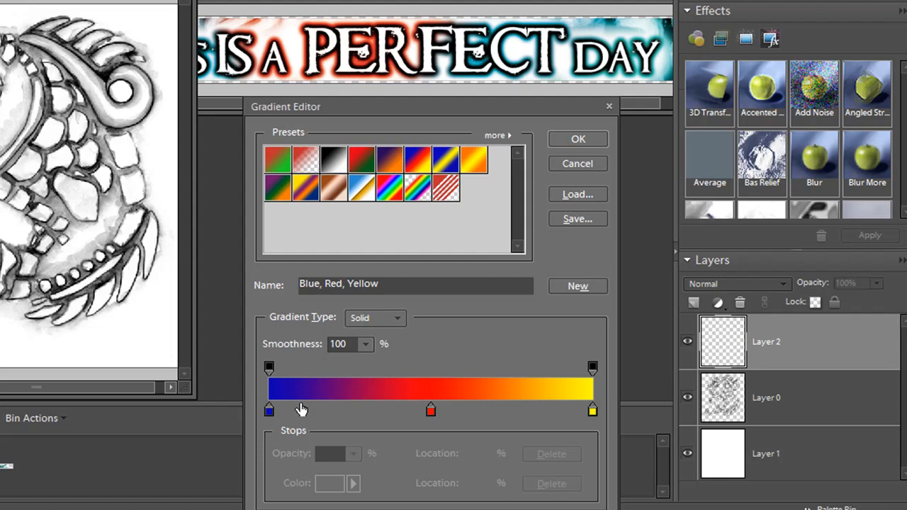
{"action": "mouse_move", "coordinate": [530, 377]}
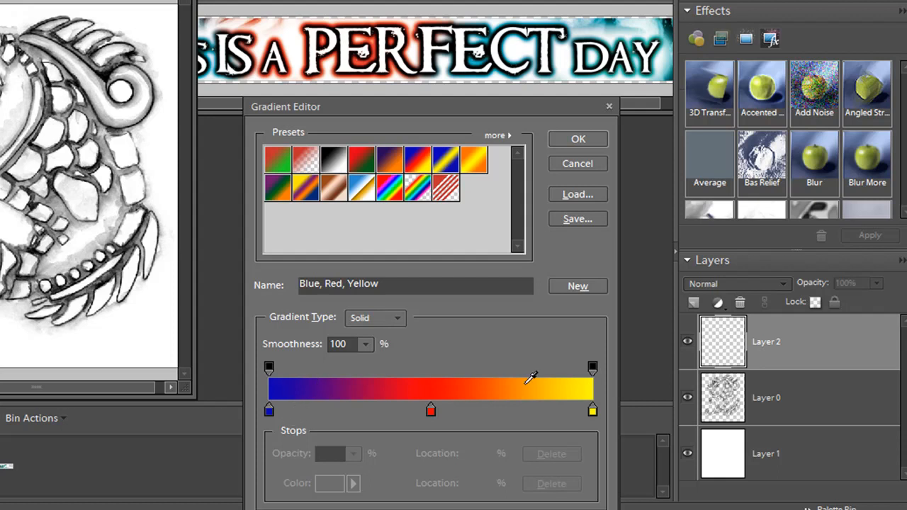
{"action": "mouse_move", "coordinate": [224, 78]}
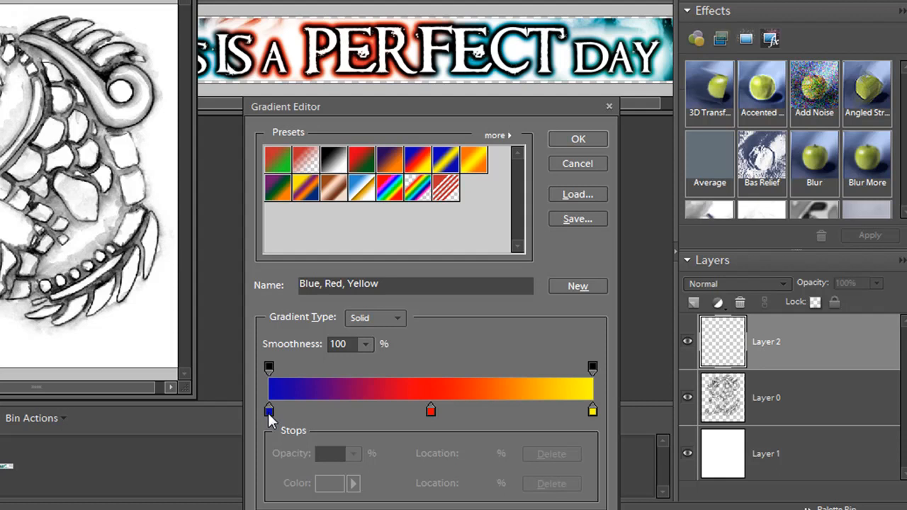
Select the blue colour stop at the left end of the gradient bar
{"action": "left_click", "coordinate": [269, 409]}
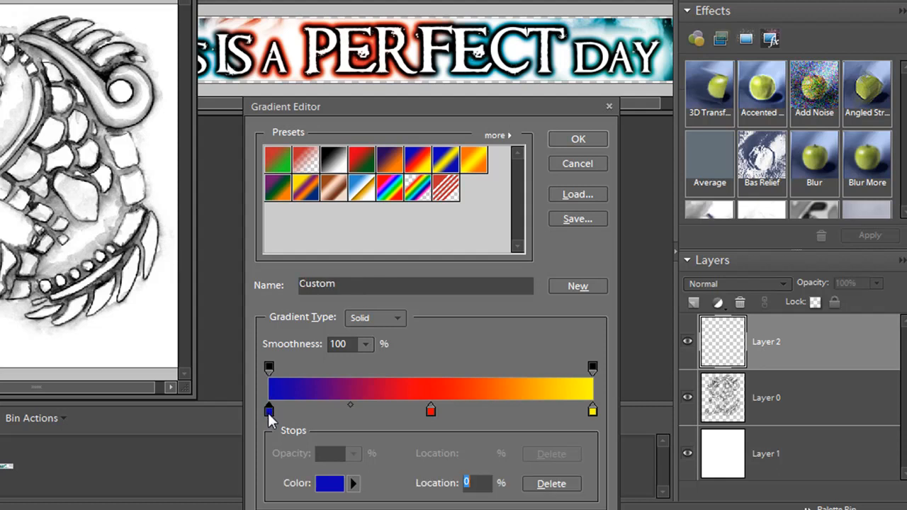
{"action": "mouse_move", "coordinate": [272, 405]}
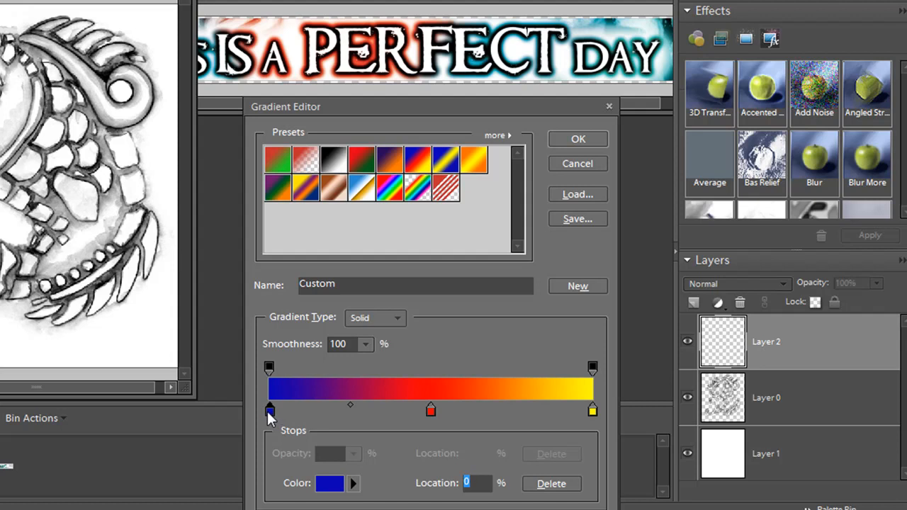
Change the gradient's starting stop from blue to a teal colour
{"action": "left_click", "coordinate": [329, 483]}
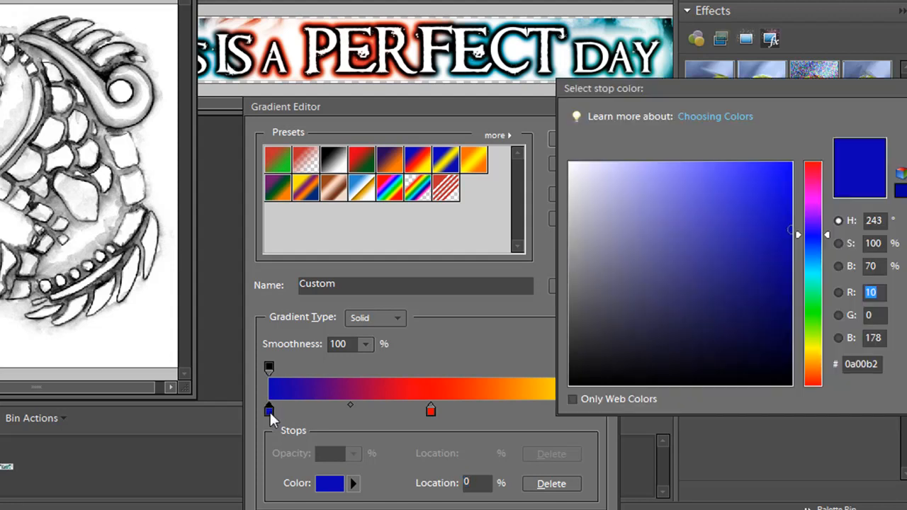
{"action": "left_click", "coordinate": [691, 239]}
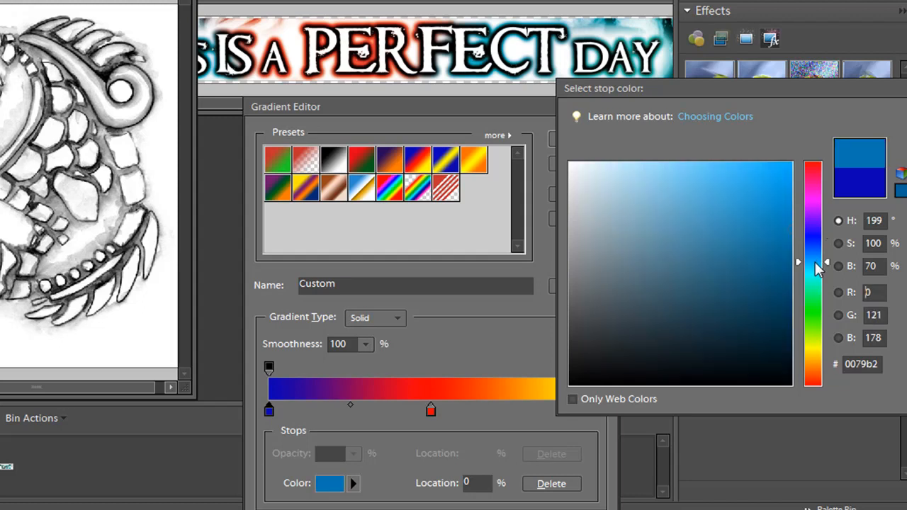
{"action": "left_click", "coordinate": [714, 214]}
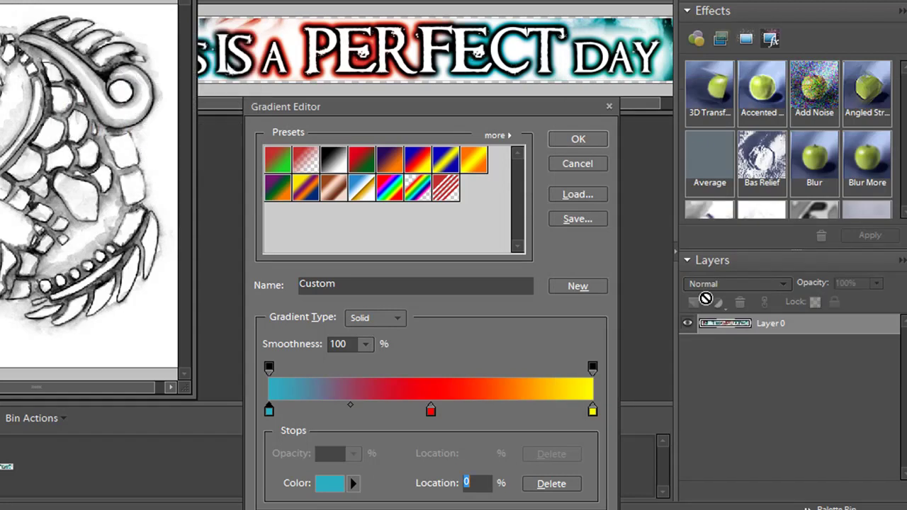
{"action": "mouse_move", "coordinate": [431, 410]}
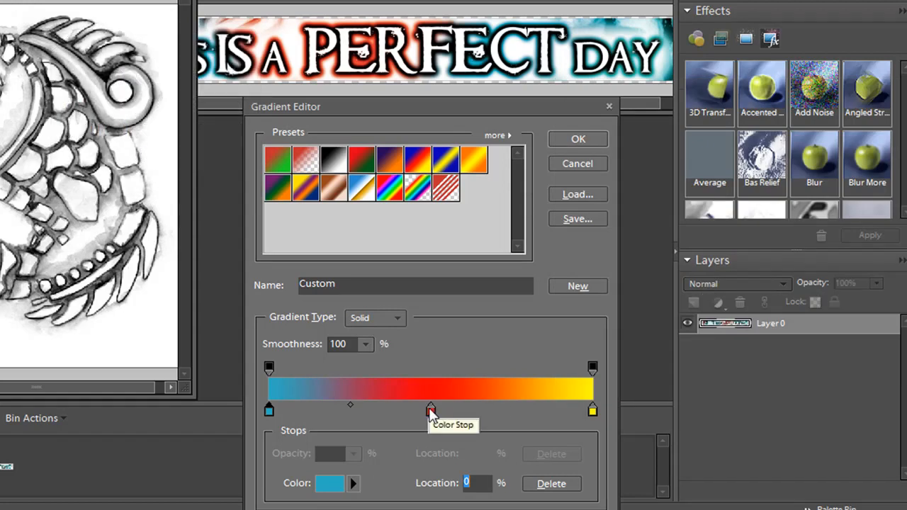
Keep the middle stop red, make the right end teal, and accept the teal-red-teal gradient
{"action": "left_click", "coordinate": [328, 483]}
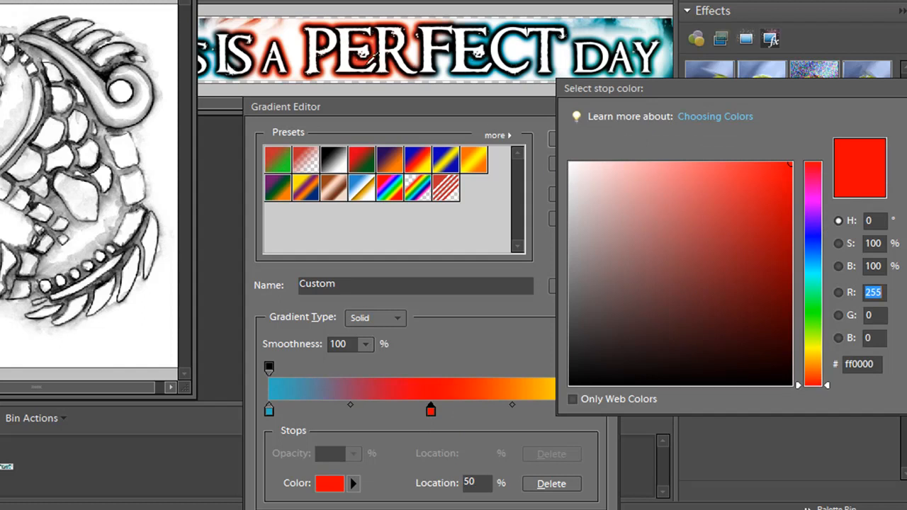
{"action": "left_click", "coordinate": [740, 187]}
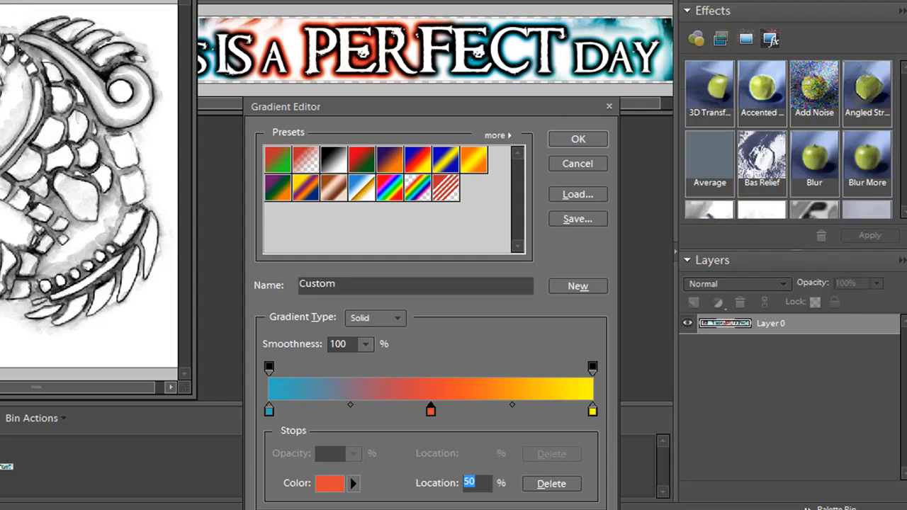
{"action": "mouse_move", "coordinate": [641, 406]}
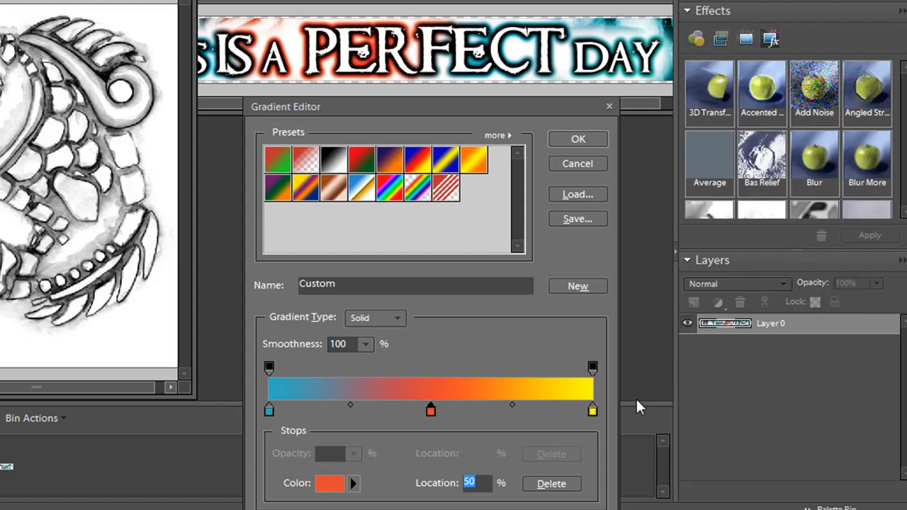
{"action": "left_click", "coordinate": [329, 481]}
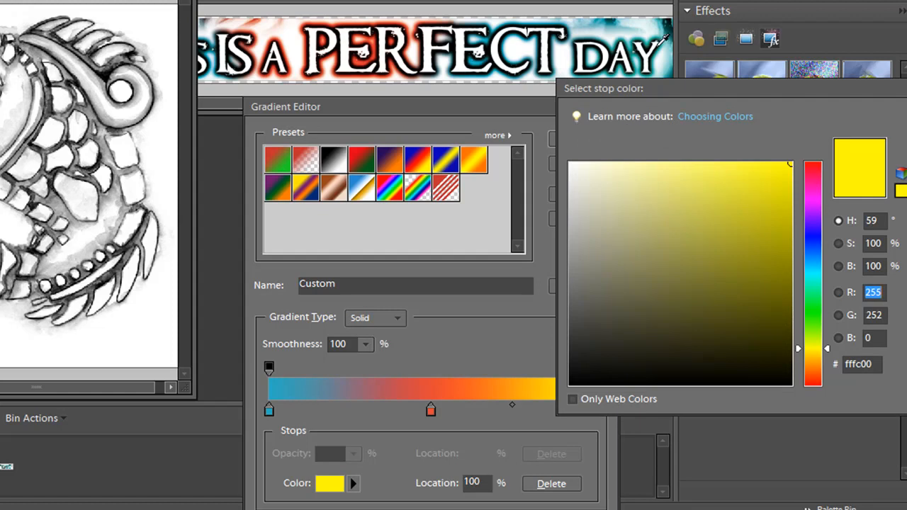
{"action": "left_click", "coordinate": [686, 213]}
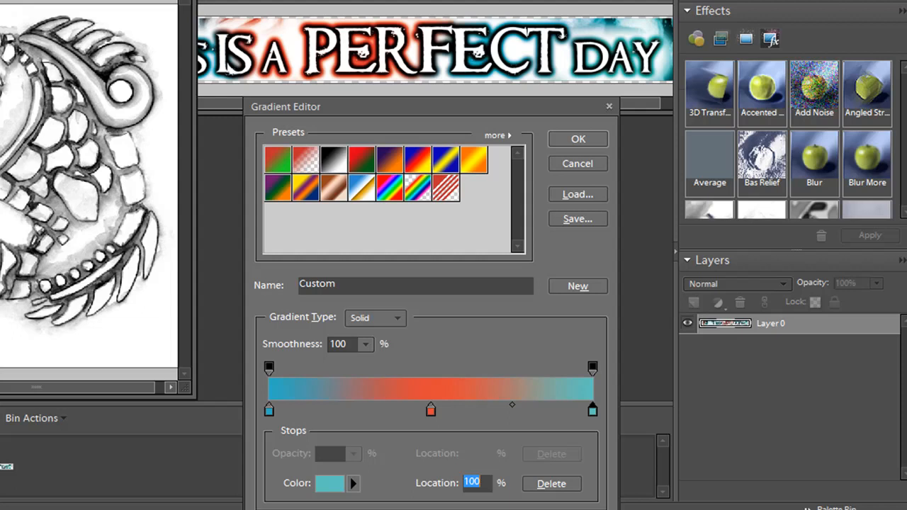
{"action": "mouse_move", "coordinate": [309, 408]}
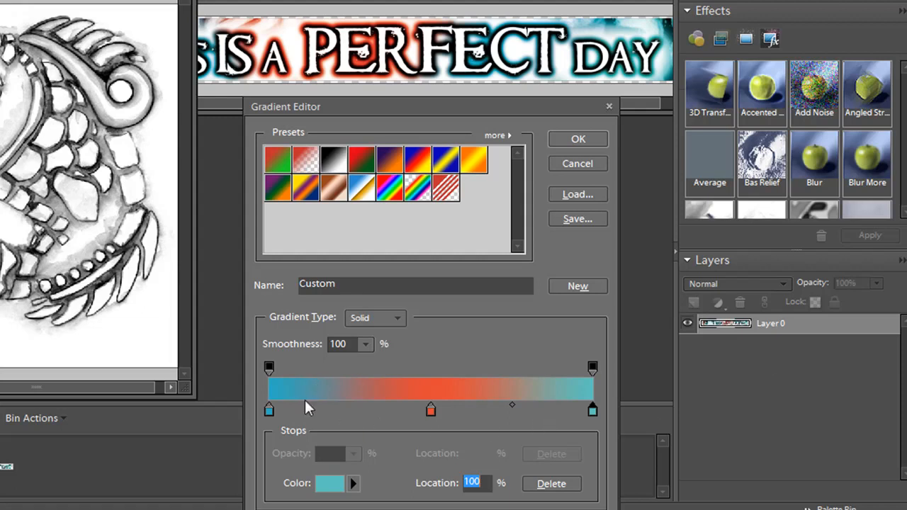
{"action": "mouse_move", "coordinate": [535, 384]}
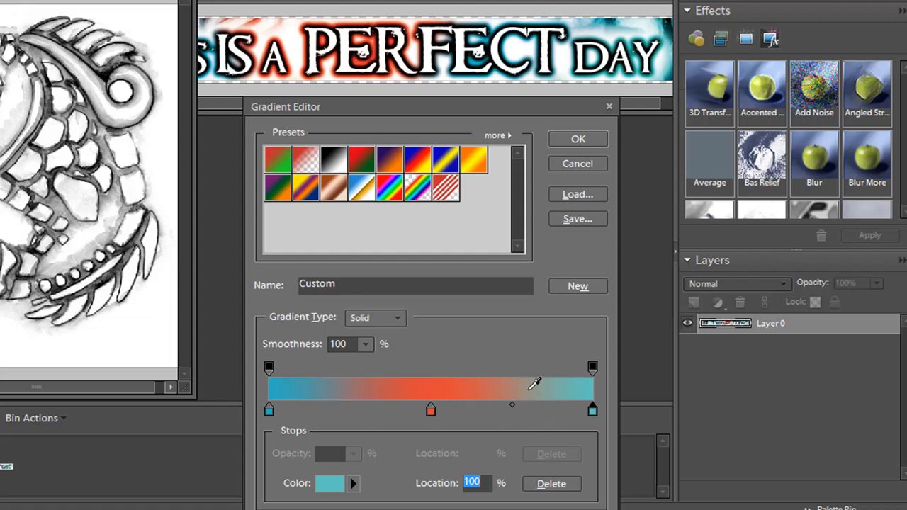
{"action": "mouse_move", "coordinate": [583, 388]}
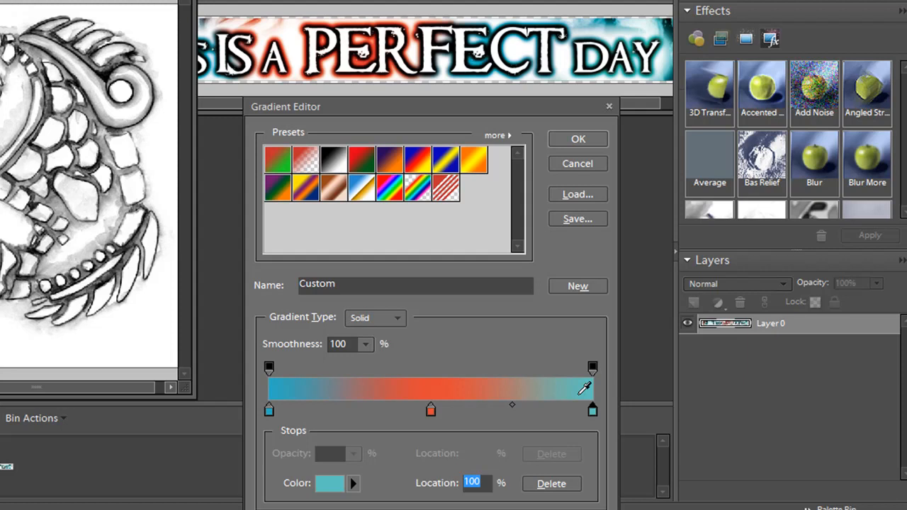
{"action": "mouse_move", "coordinate": [578, 218]}
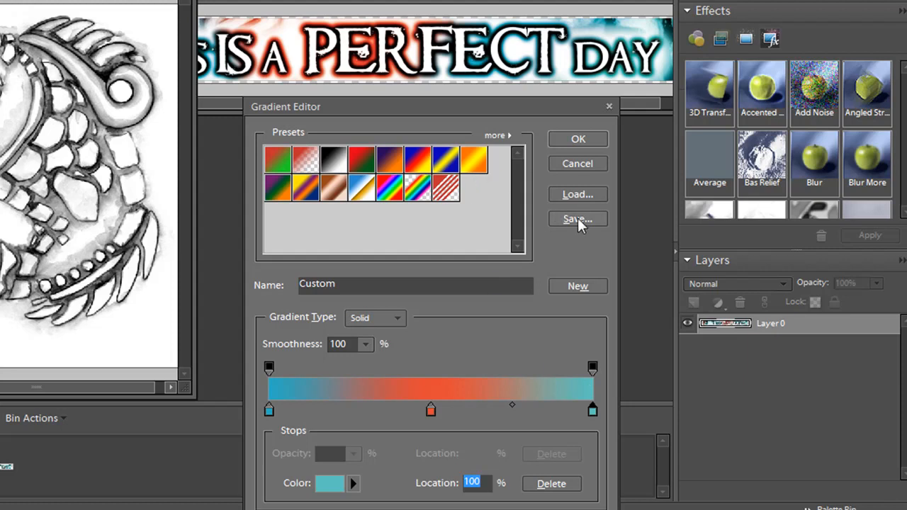
{"action": "mouse_move", "coordinate": [578, 218]}
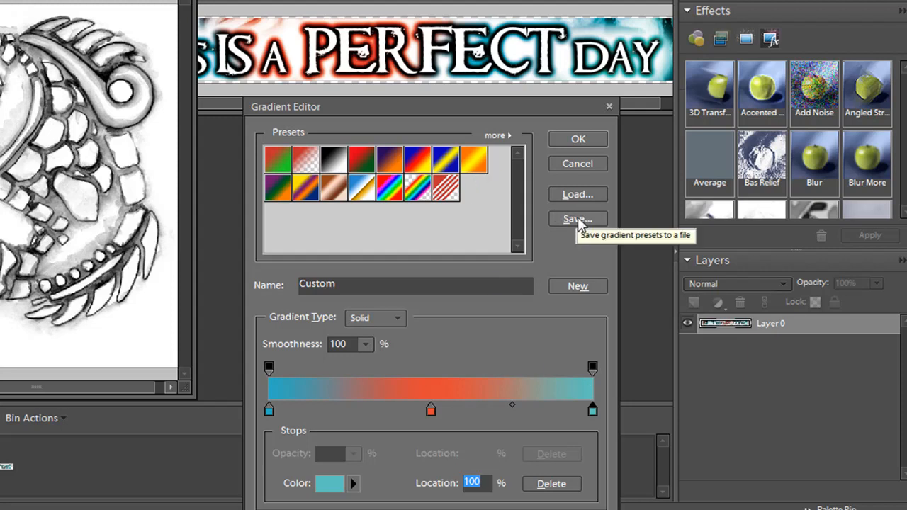
{"action": "mouse_move", "coordinate": [581, 201]}
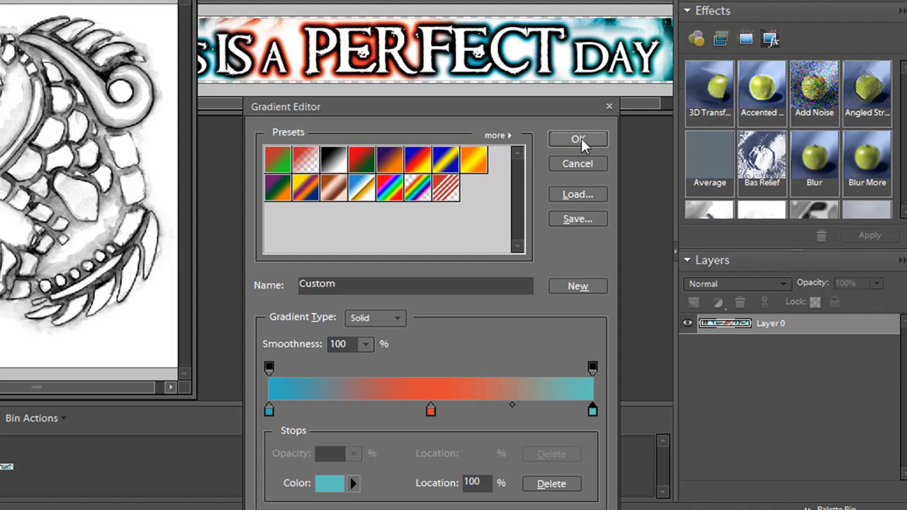
{"action": "left_click", "coordinate": [579, 139]}
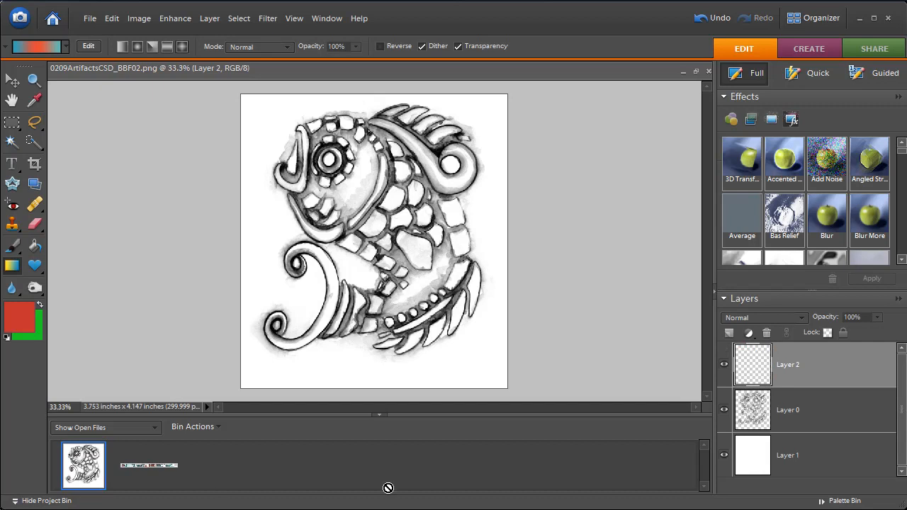
{"action": "mouse_move", "coordinate": [825, 355]}
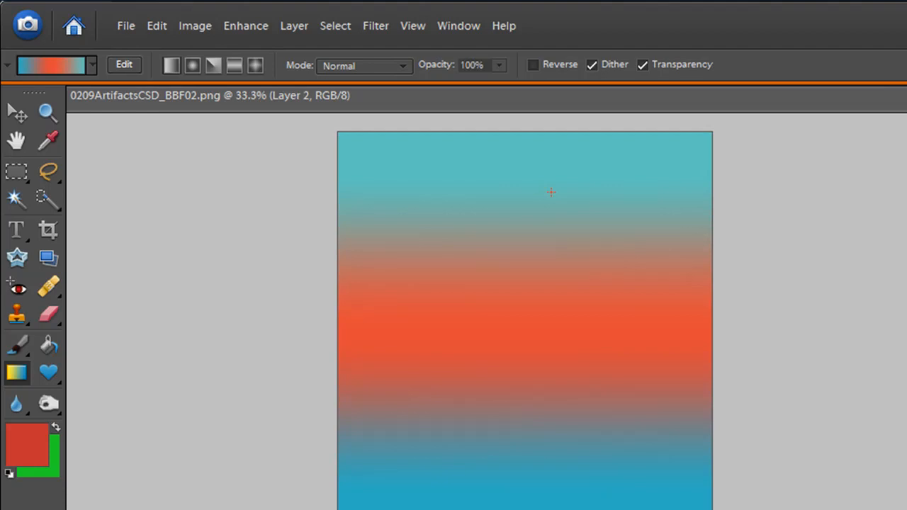
Undo the full-canvas gradient fill on Layer 2 with Ctrl+Z
{"action": "key", "text": "ctrl"}
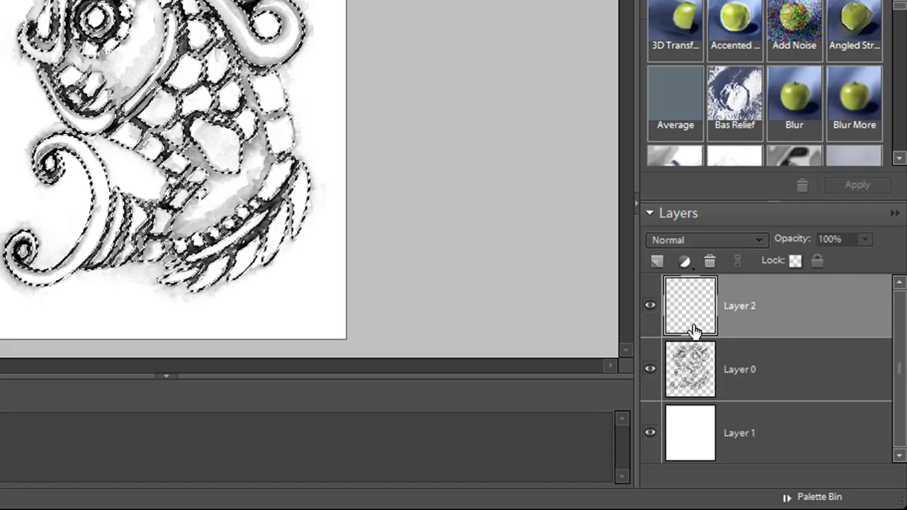
{"action": "mouse_move", "coordinate": [692, 329]}
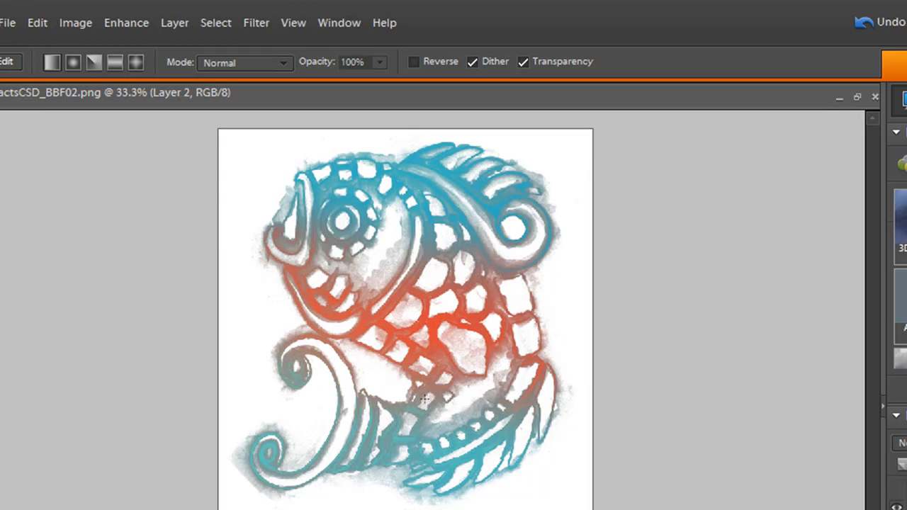
{"action": "mouse_move", "coordinate": [422, 399]}
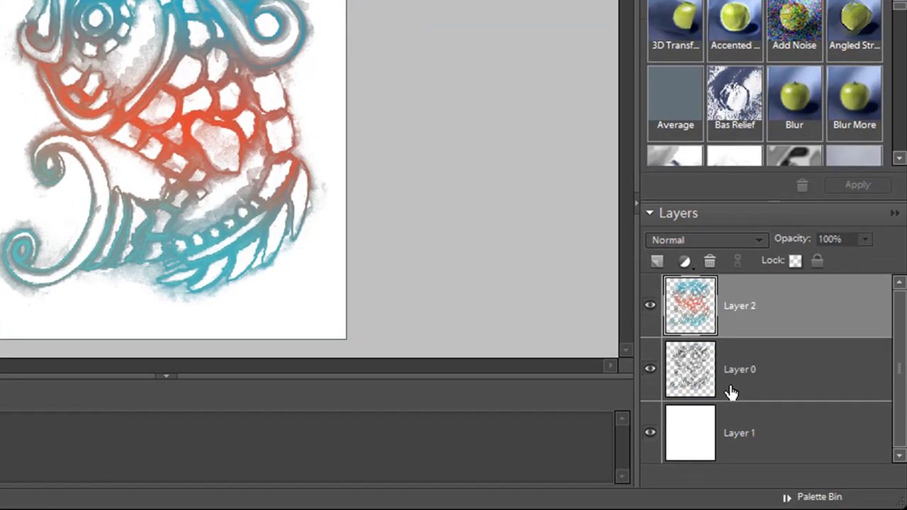
{"action": "mouse_move", "coordinate": [700, 380]}
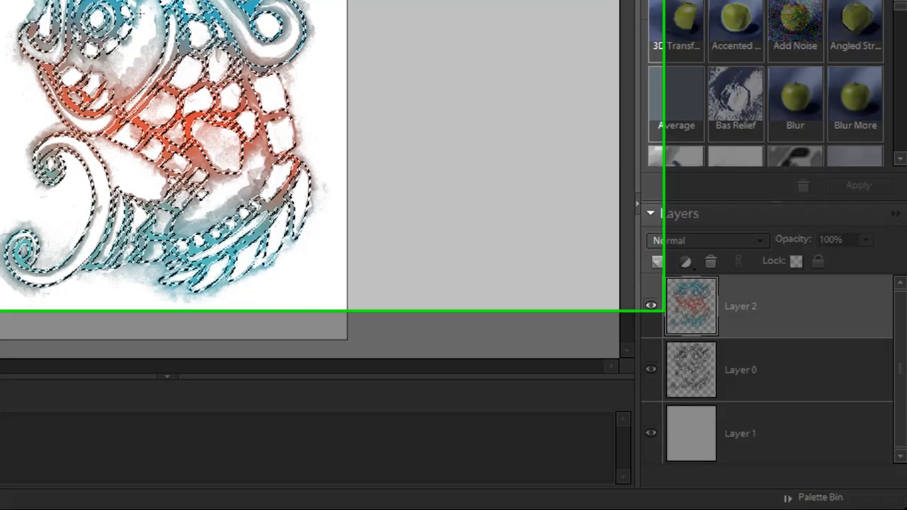
Contract the fish-line selection inward by 4 pixels via Select > Modify > Contract
{"action": "left_click", "coordinate": [216, 23]}
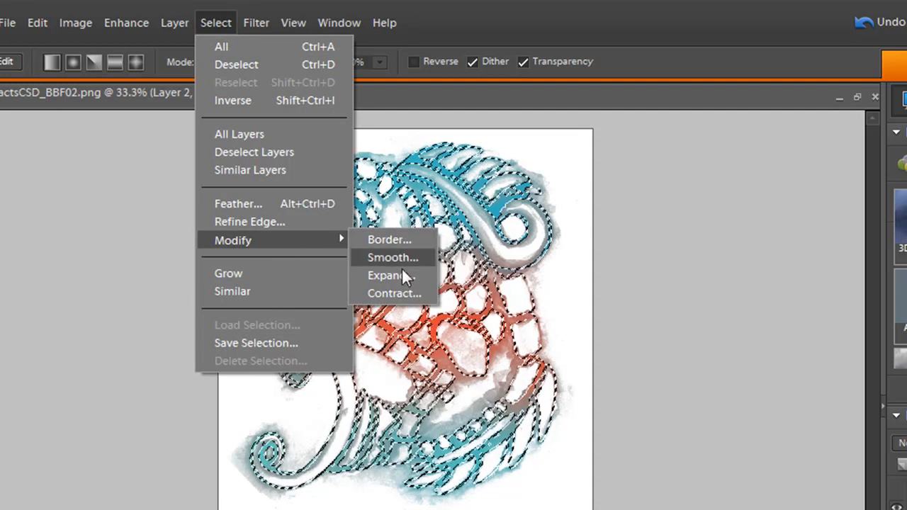
{"action": "left_click", "coordinate": [394, 292]}
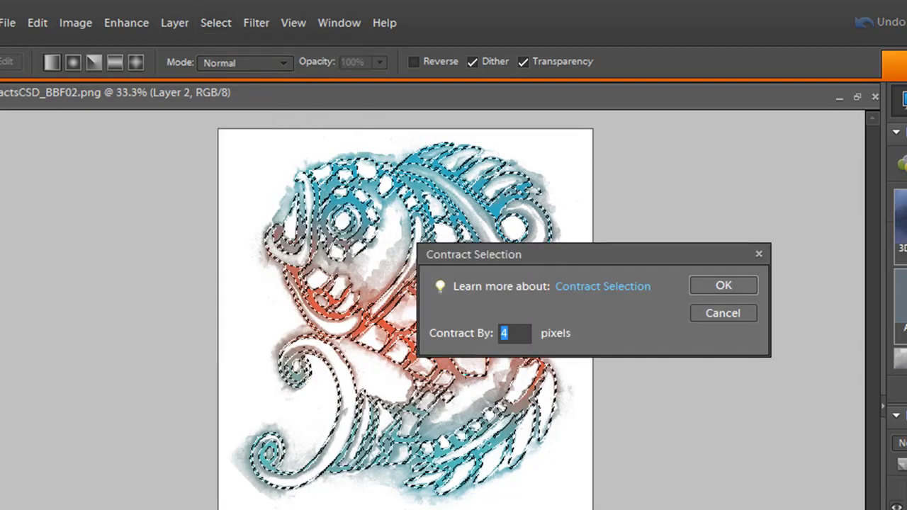
{"action": "left_click", "coordinate": [723, 285]}
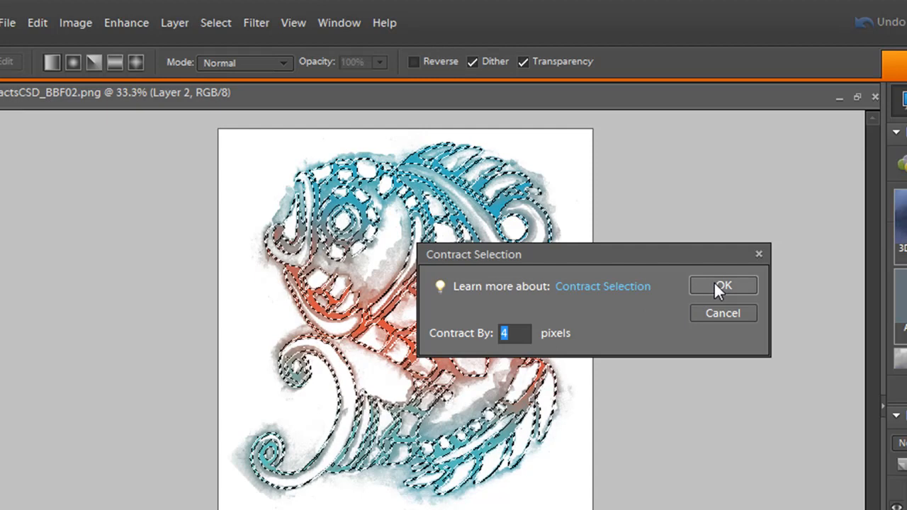
{"action": "left_click", "coordinate": [723, 285]}
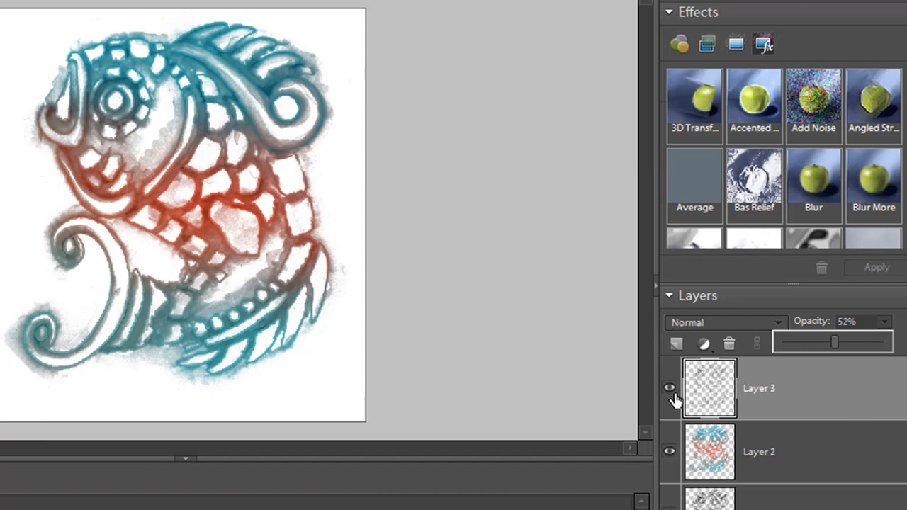
Hide and re-show the 52% opacity Layer 3 to compare the dark detail
{"action": "left_click", "coordinate": [669, 388]}
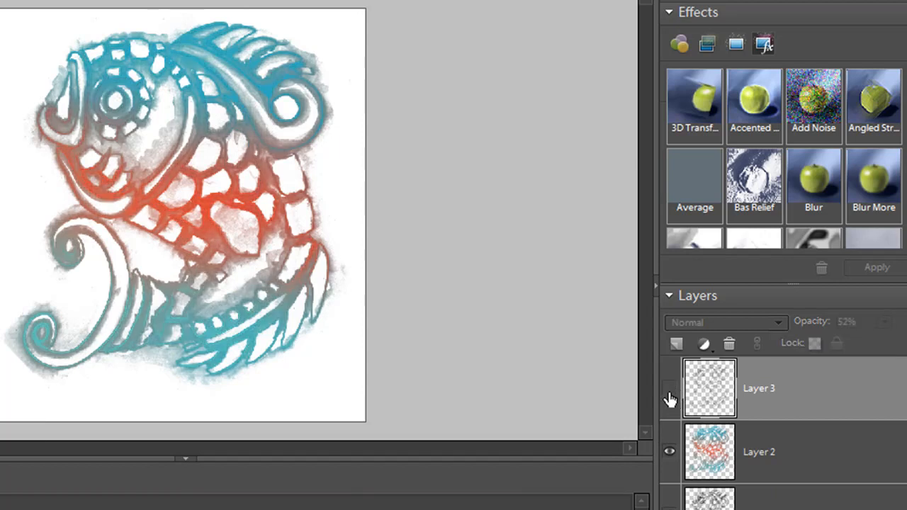
{"action": "left_click", "coordinate": [669, 388]}
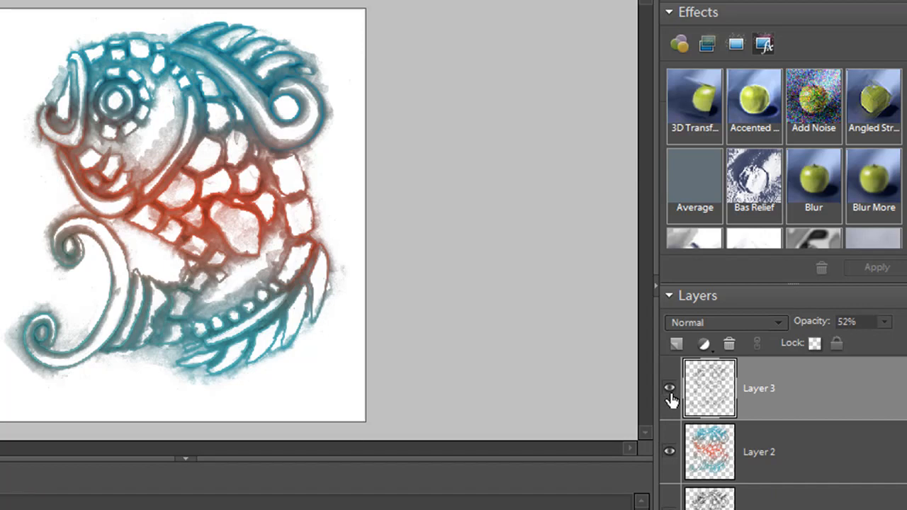
{"action": "mouse_move", "coordinate": [669, 388]}
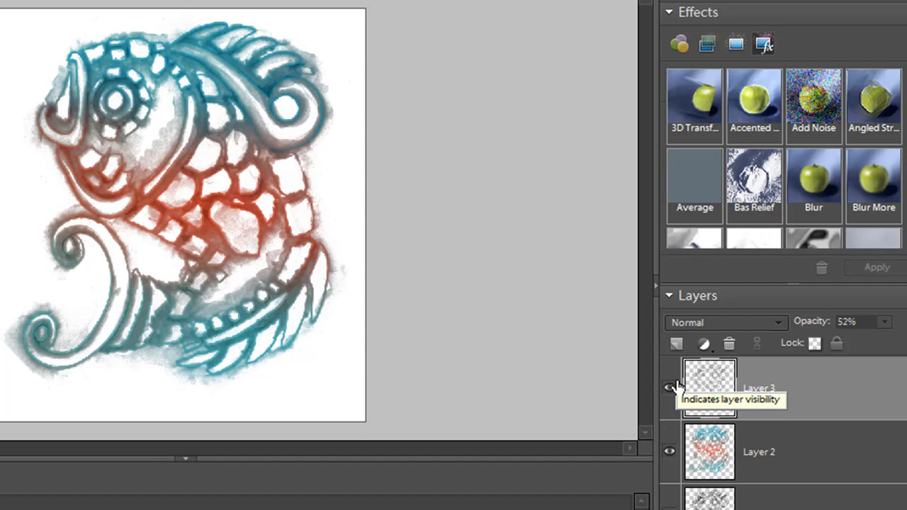
{"action": "mouse_move", "coordinate": [668, 388]}
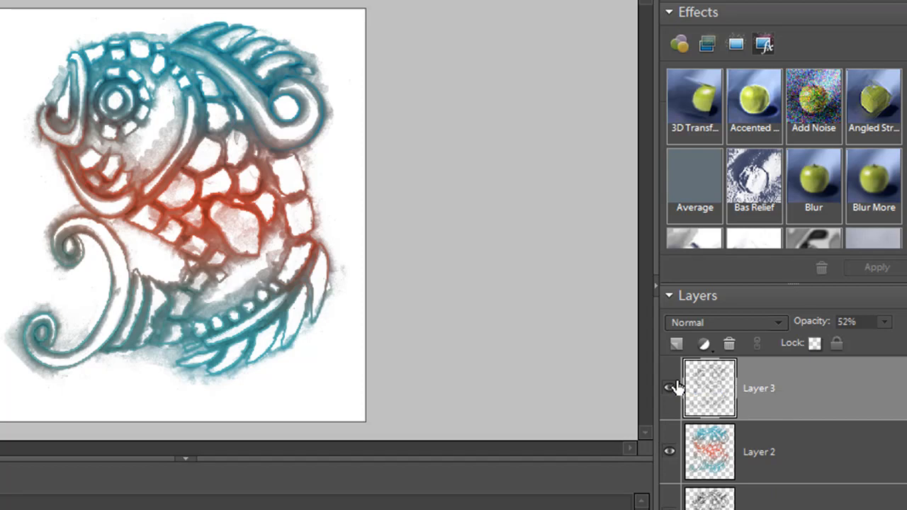